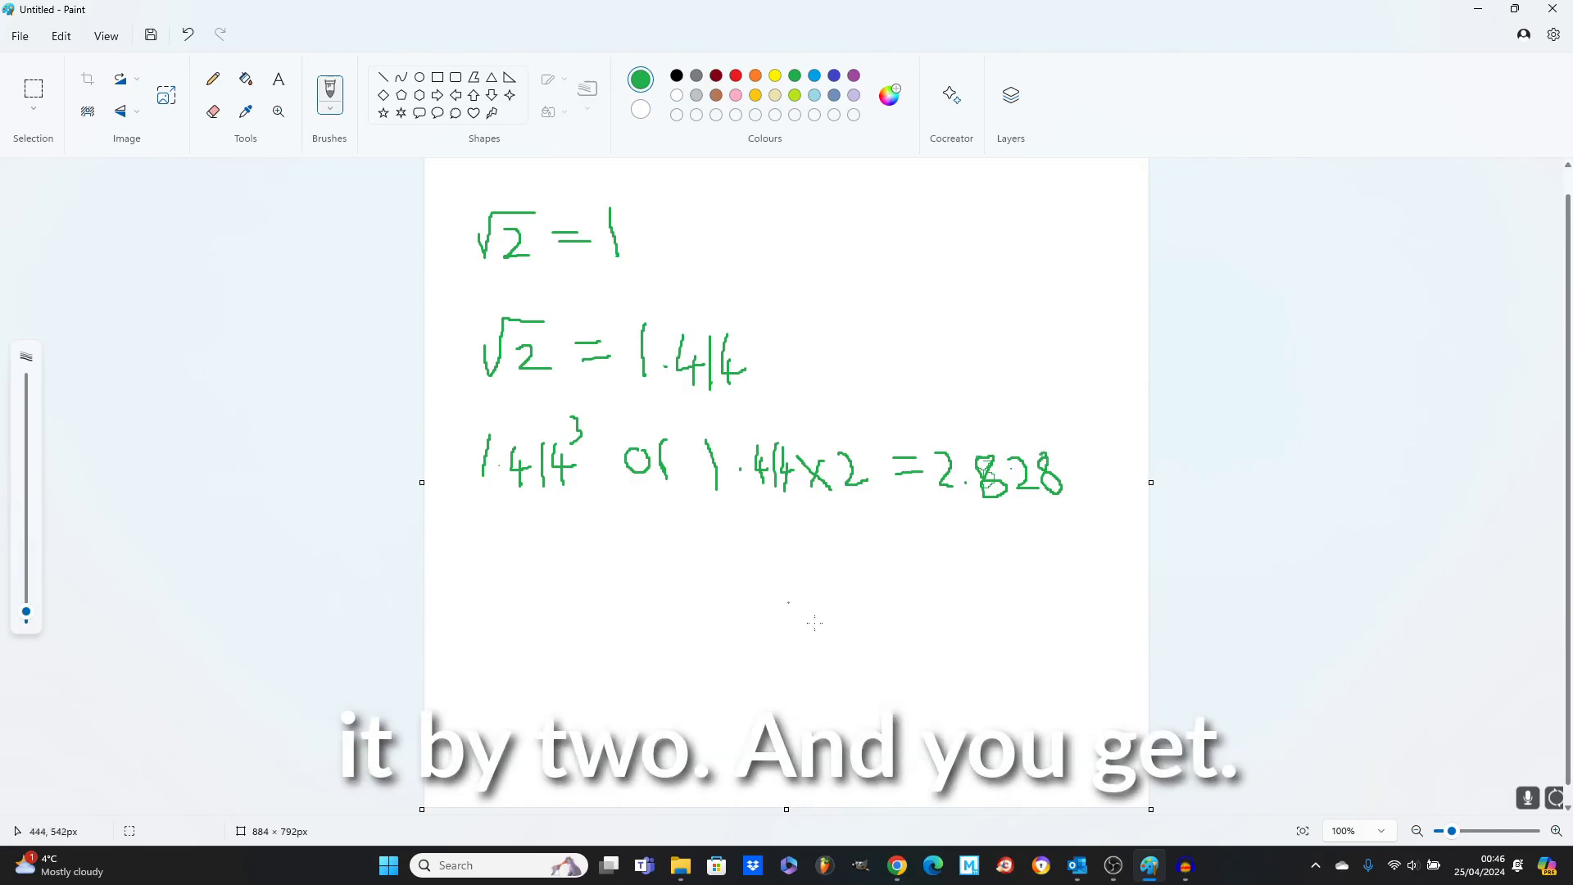
pyautogui.moveTo(875, 549)
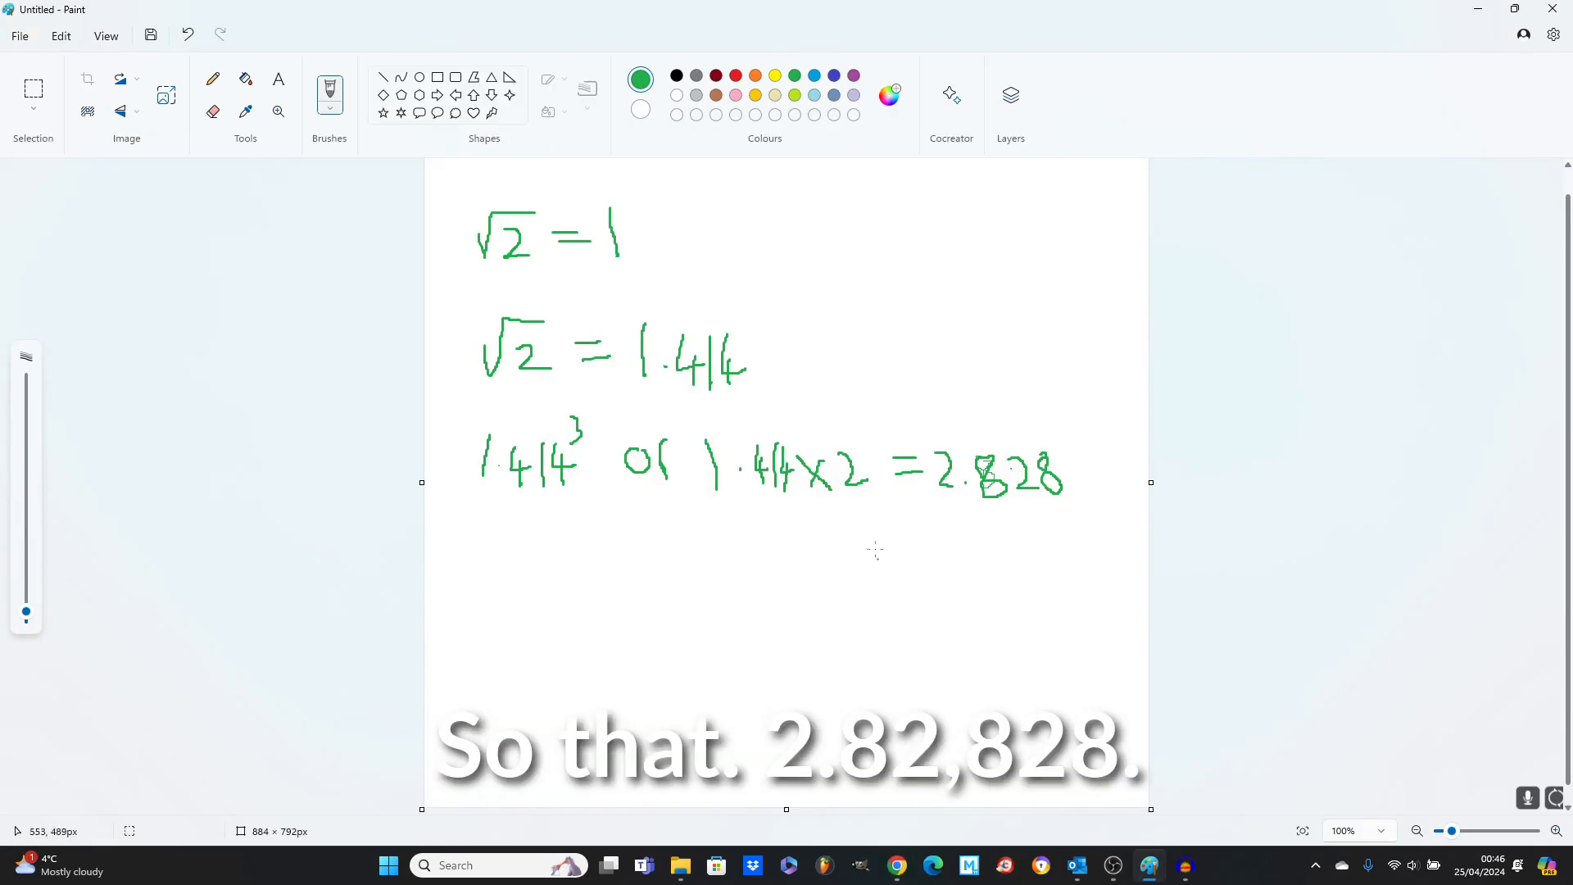
pyautogui.moveTo(505, 521)
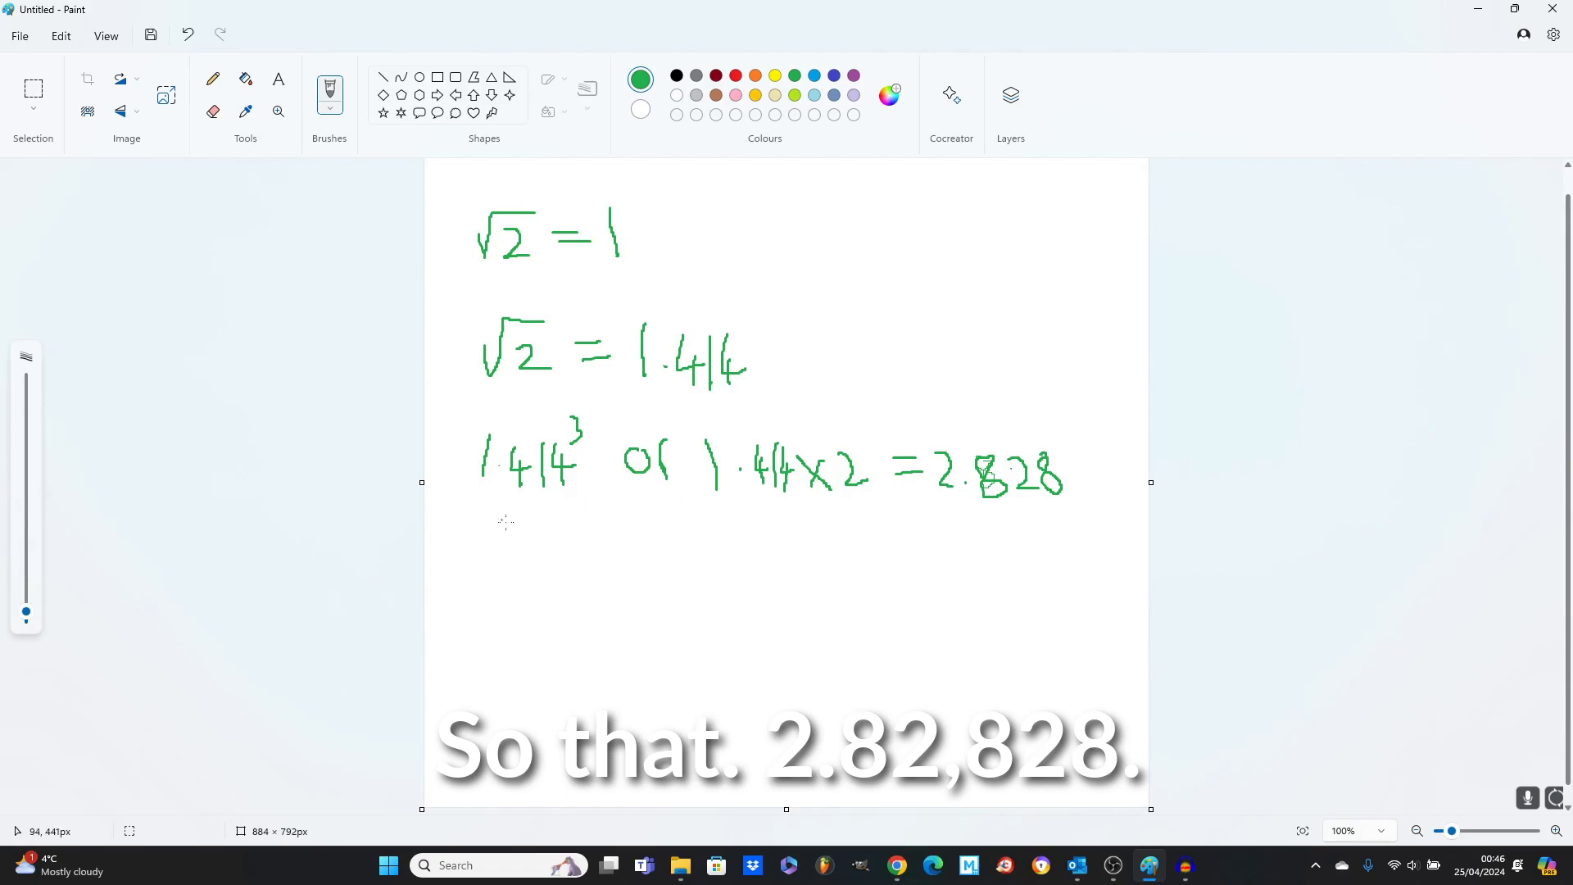
pyautogui.moveTo(542, 542)
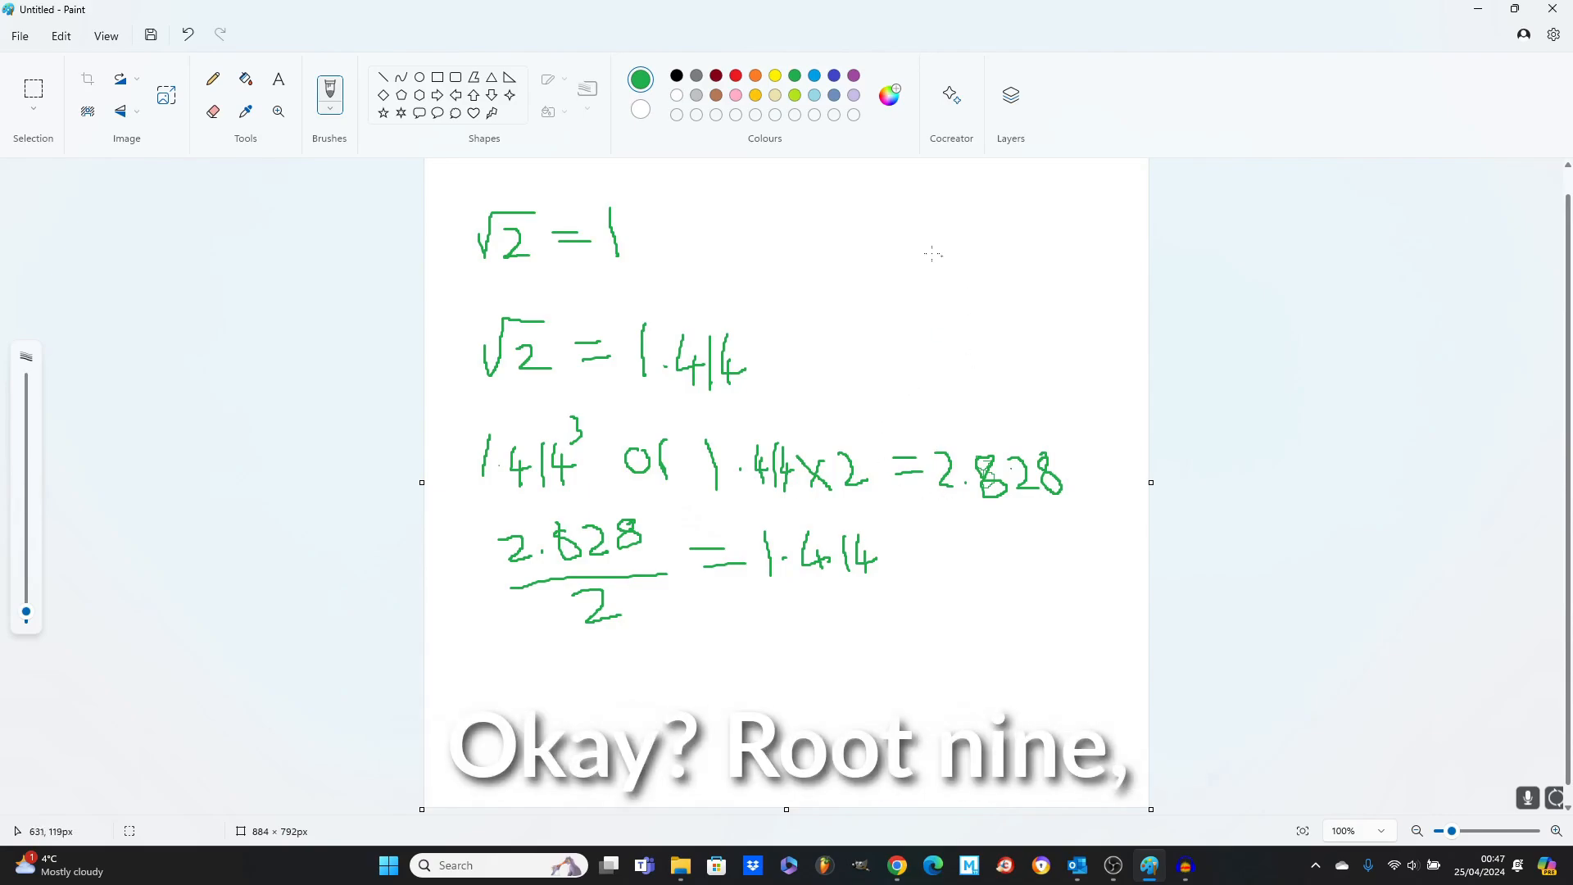
pyautogui.moveTo(812, 224)
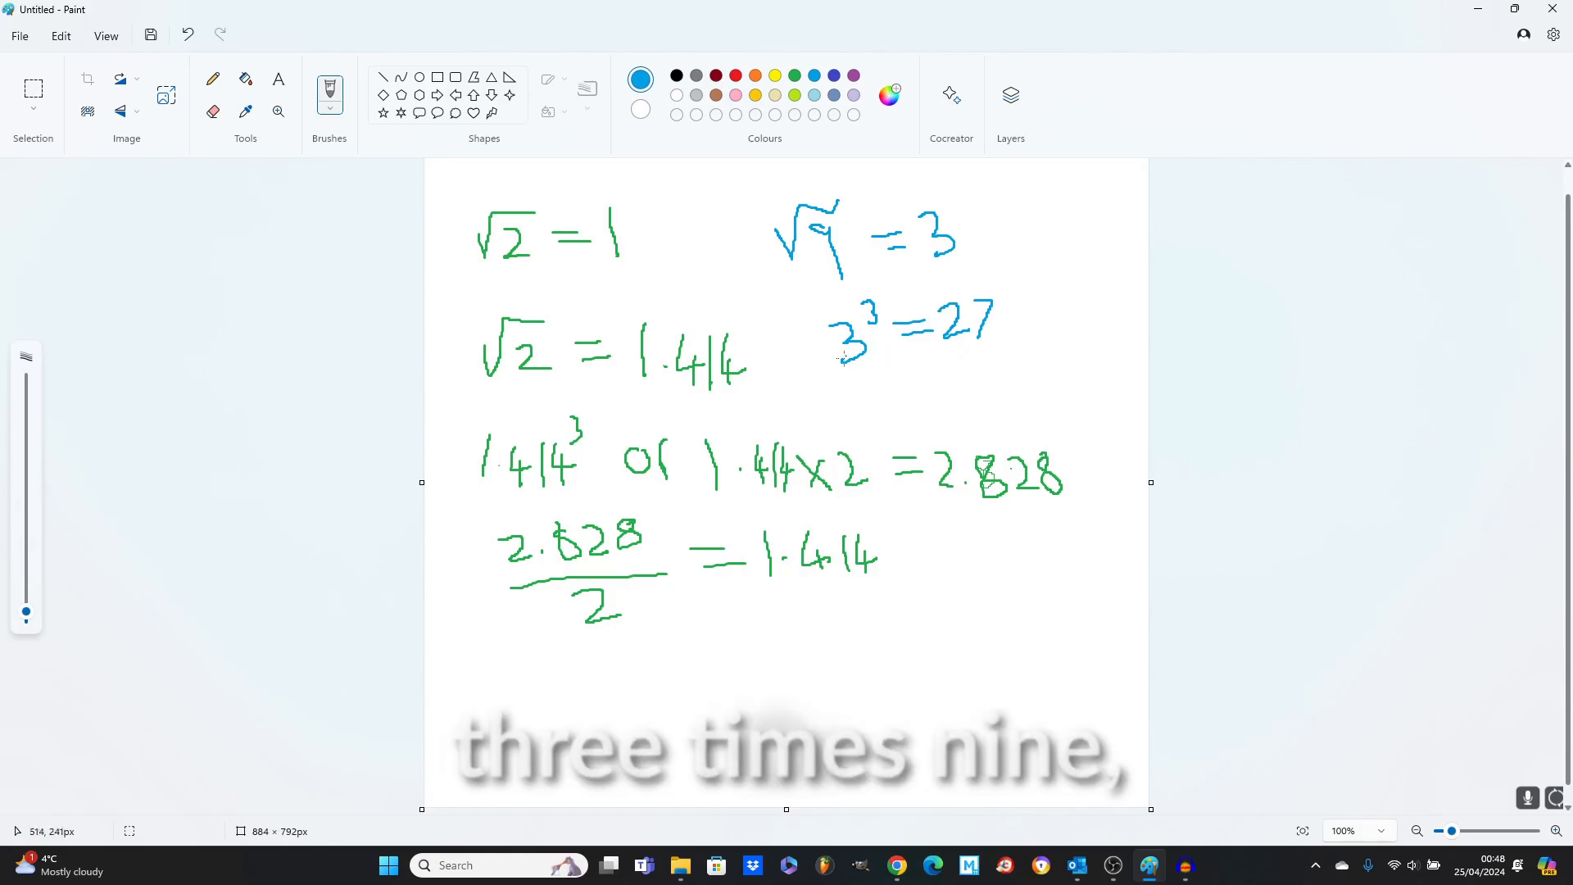
pyautogui.moveTo(951, 364)
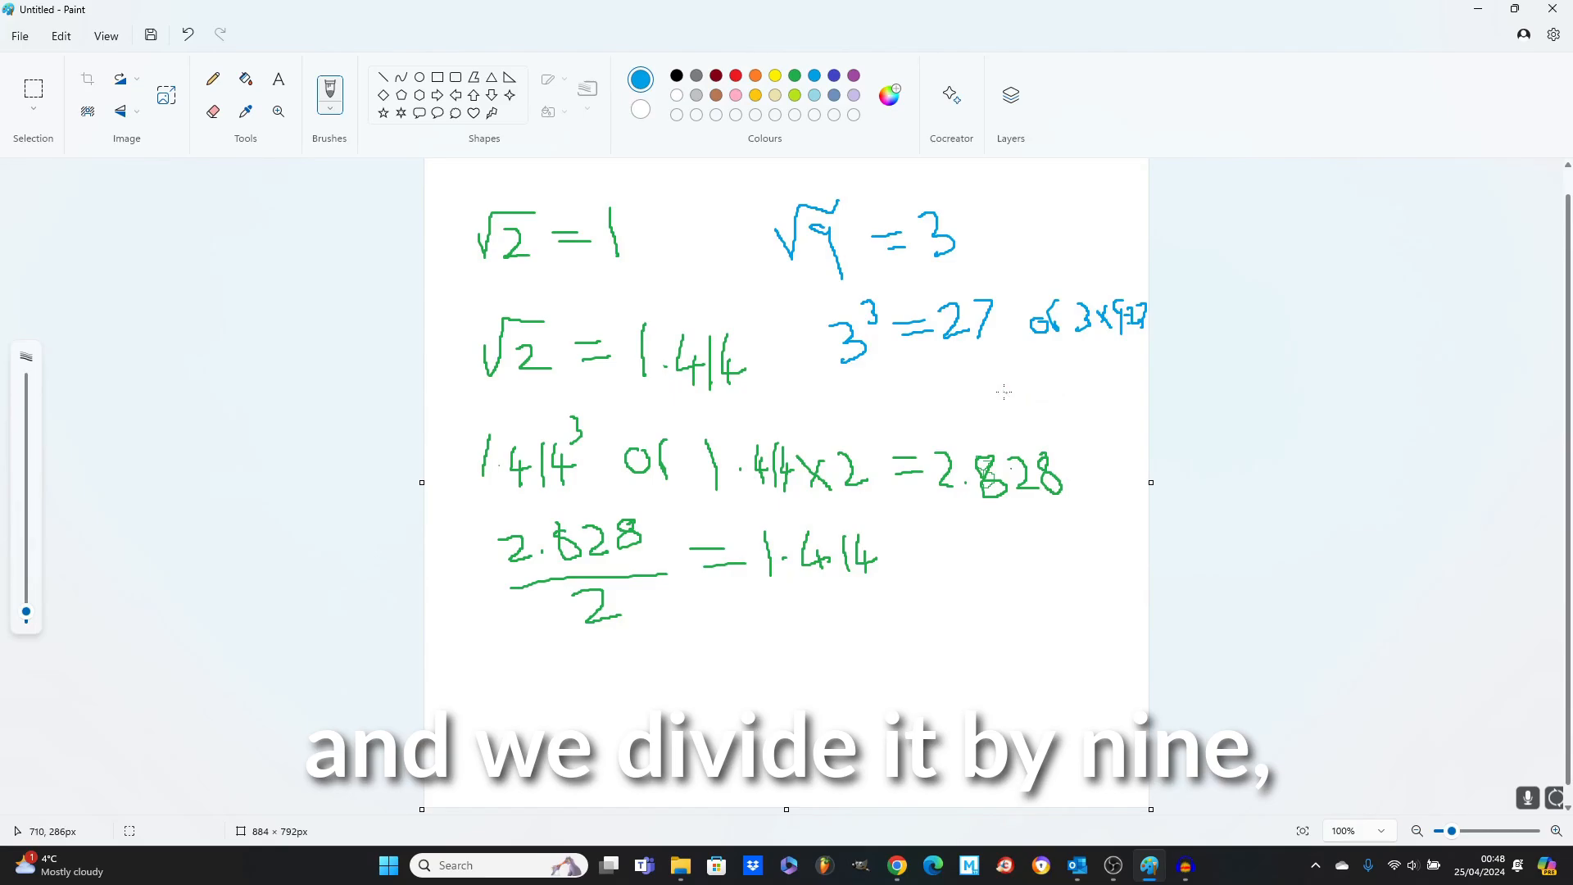
pyautogui.moveTo(1116, 351)
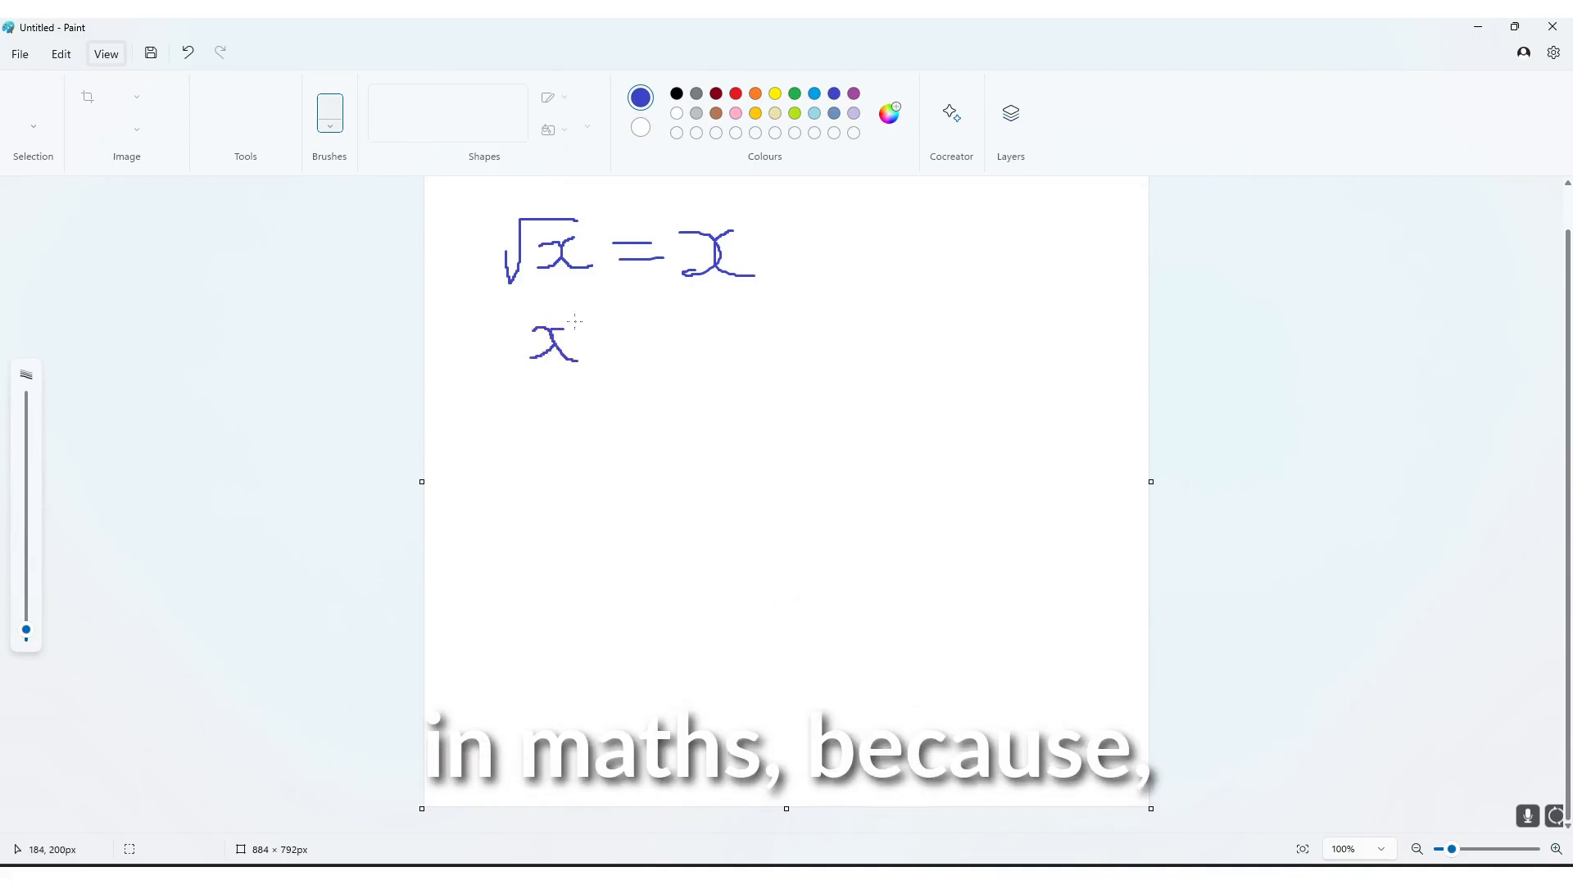
# Step: Continue handwriting the x cubed line in dark blue pencil
pyautogui.moveTo(572, 321); pyautogui.dragTo(583, 307)
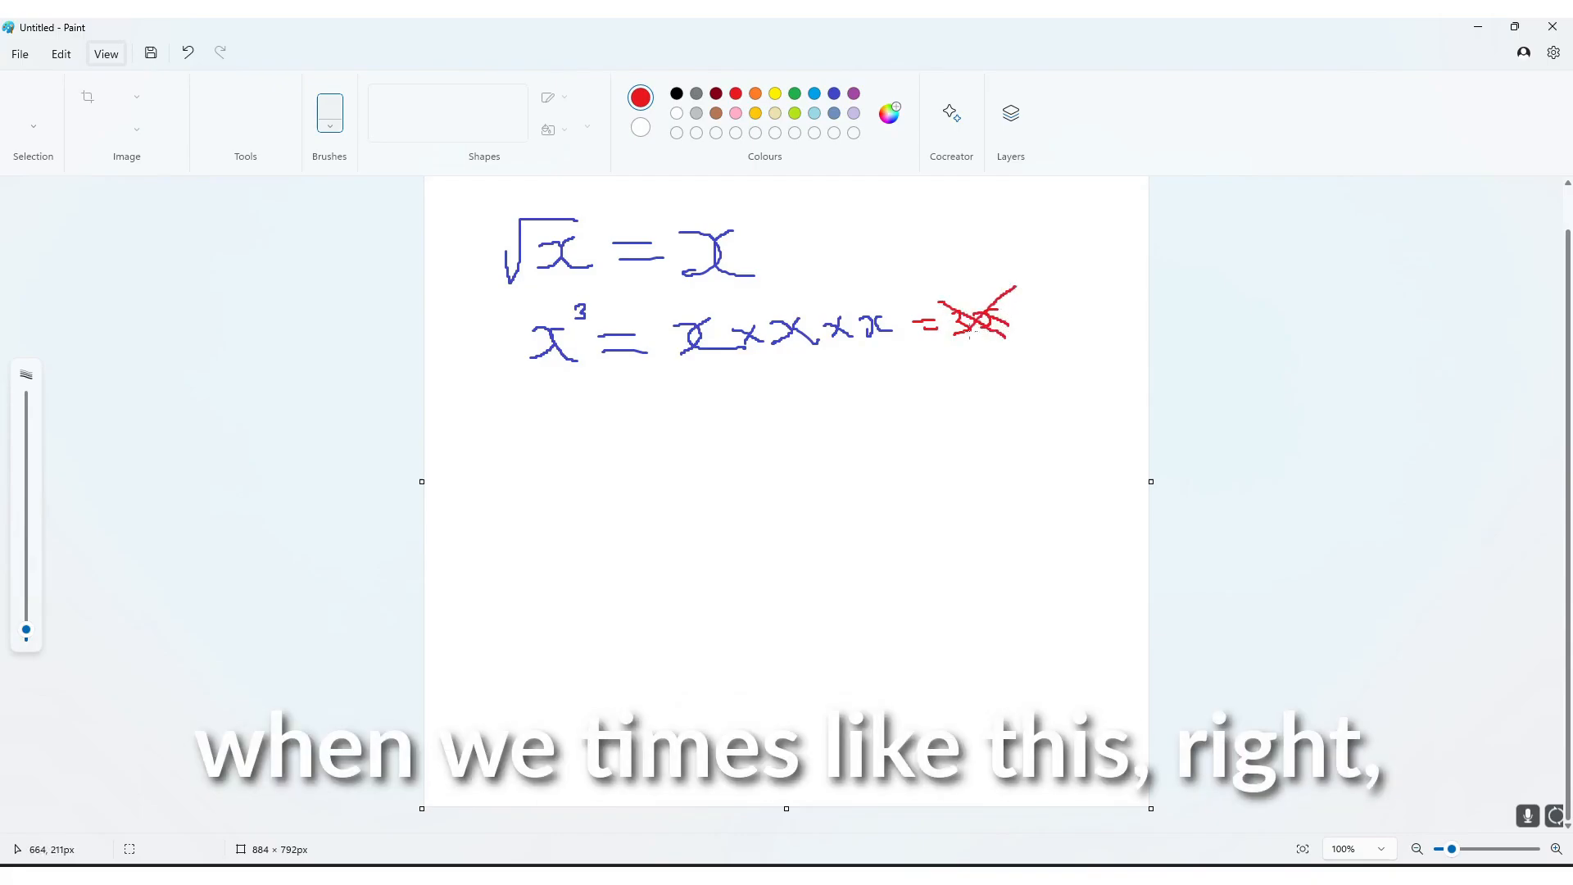
# Step: Switch the drawing colour back to dark blue after the red cross-out
pyautogui.click(640, 96)
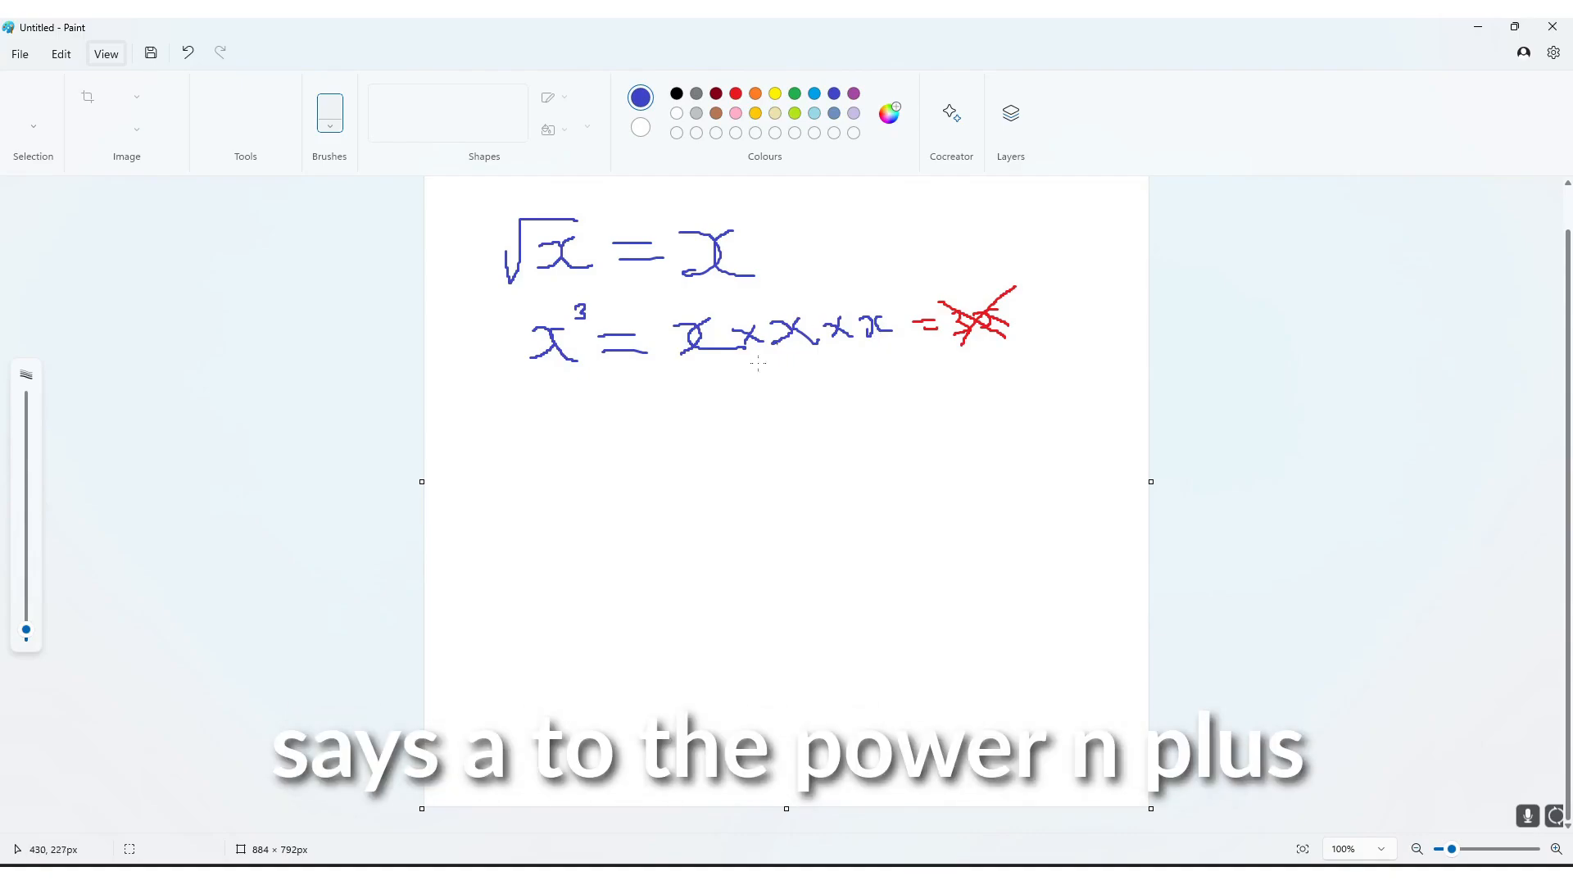
pyautogui.moveTo(699, 392)
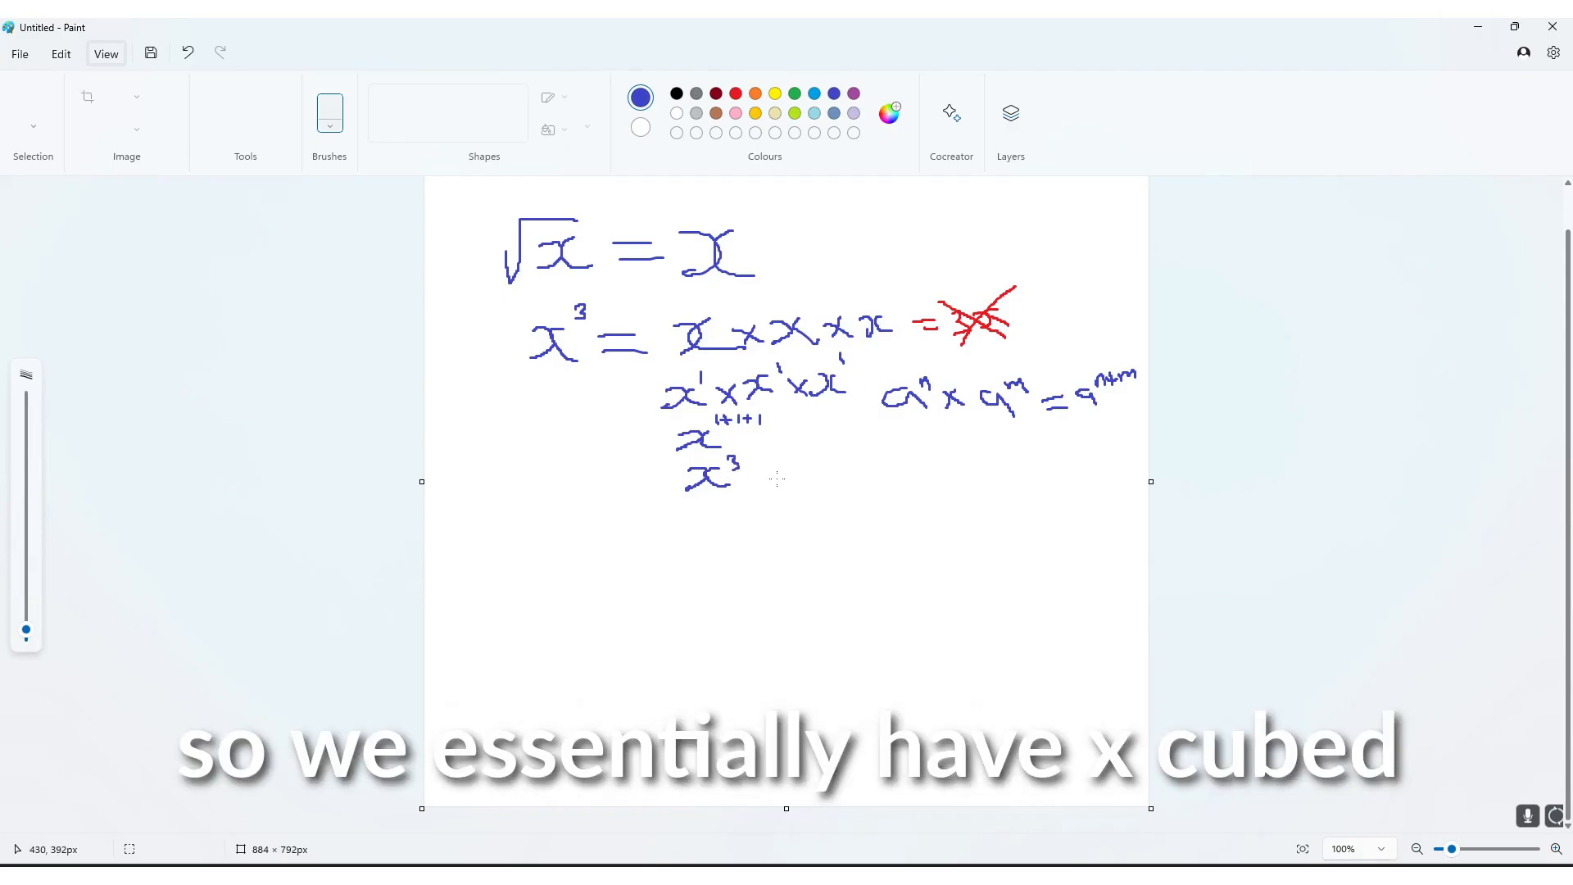
pyautogui.moveTo(642, 529)
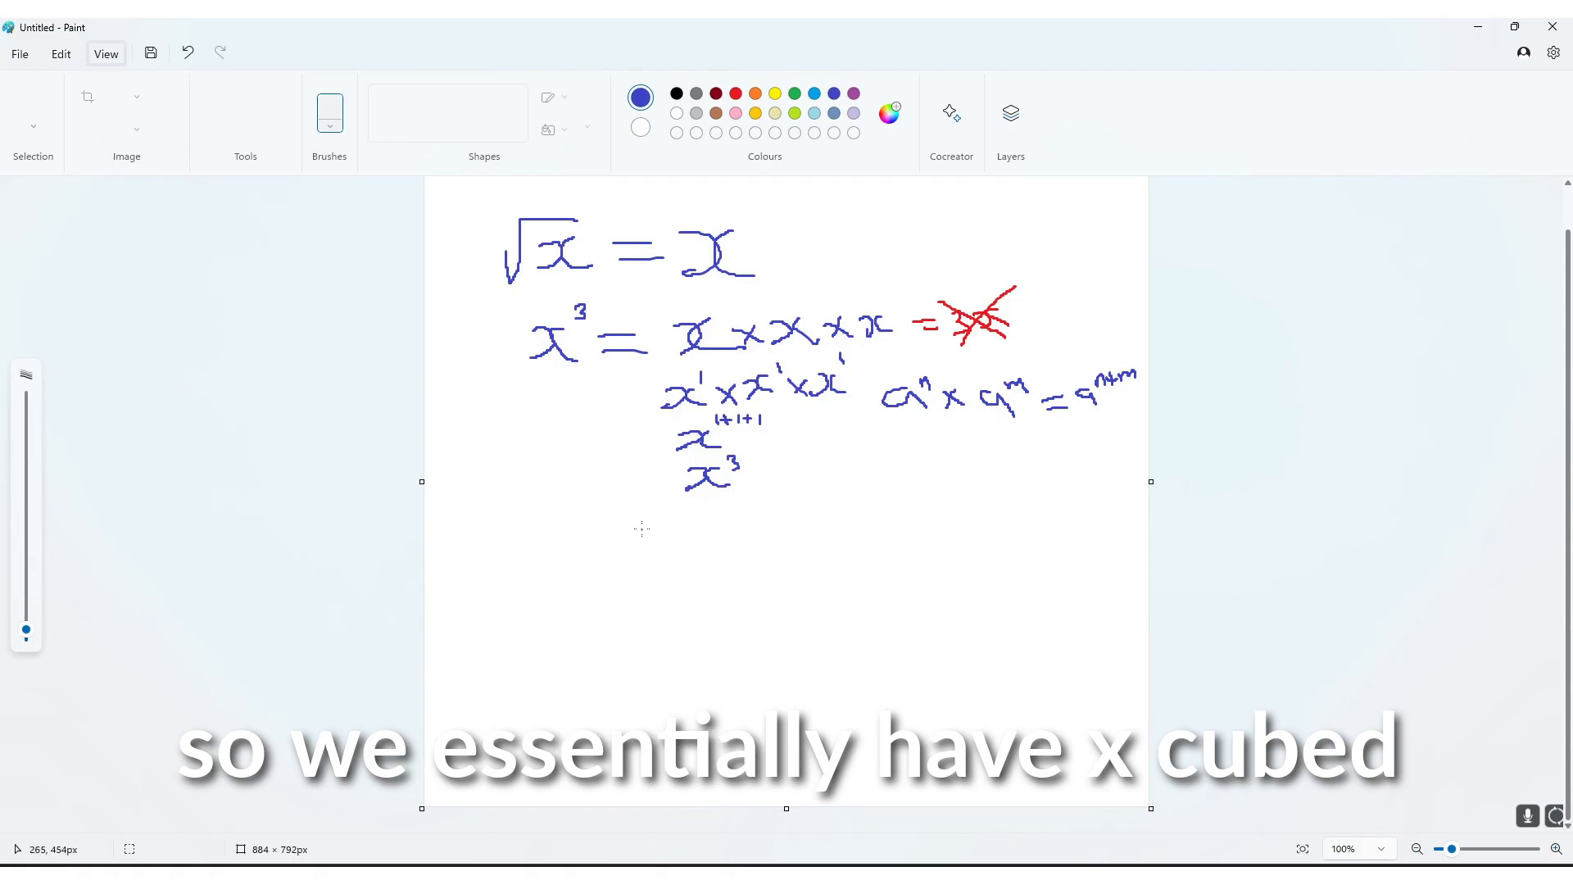
pyautogui.moveTo(519, 529)
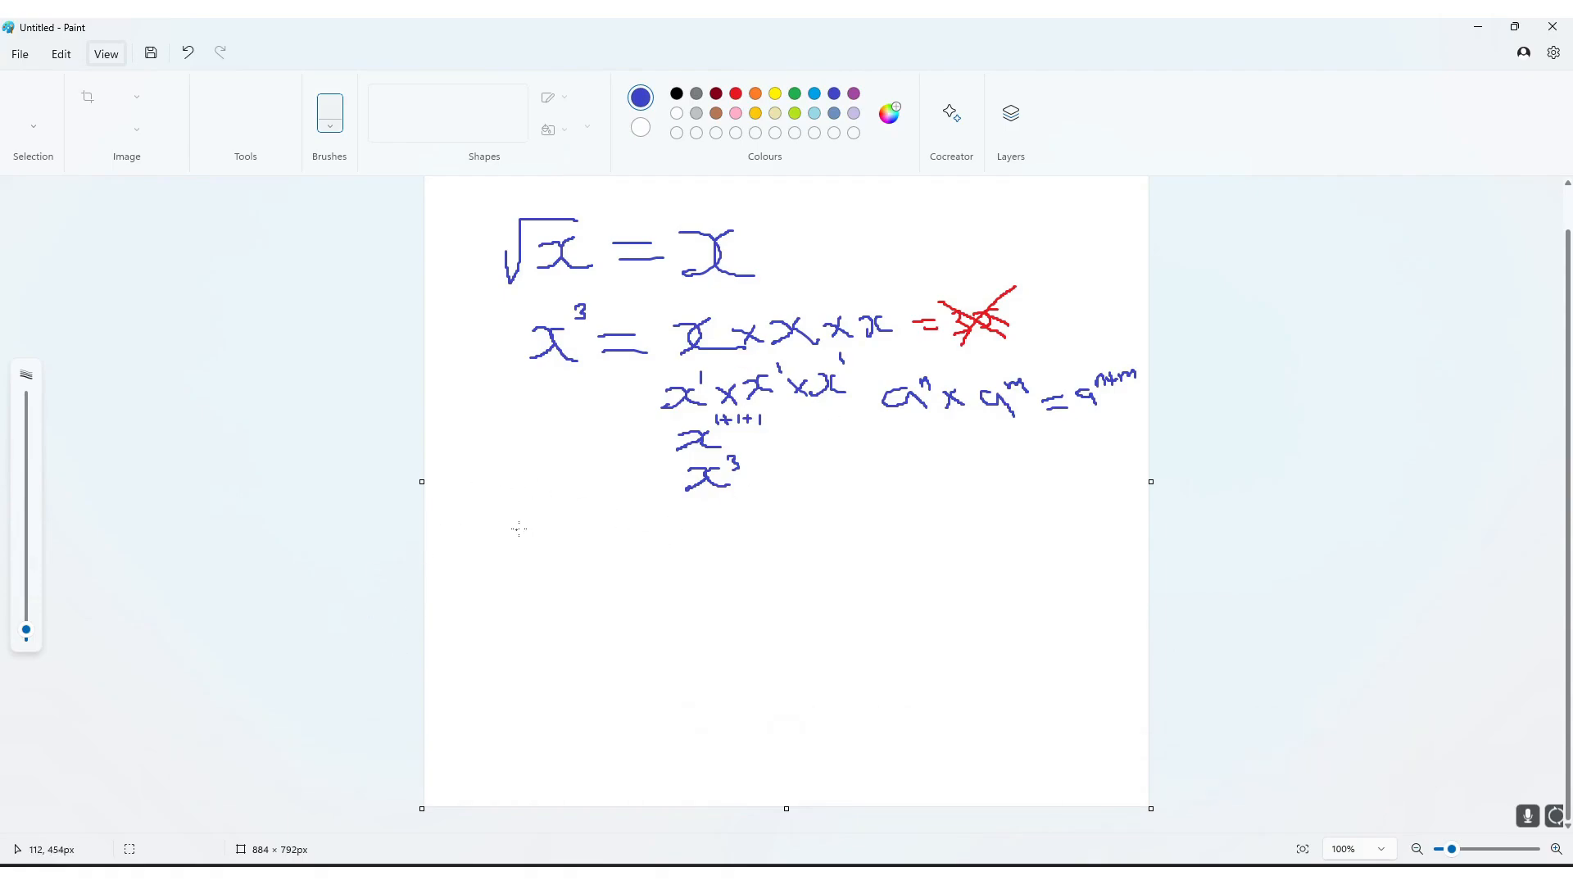